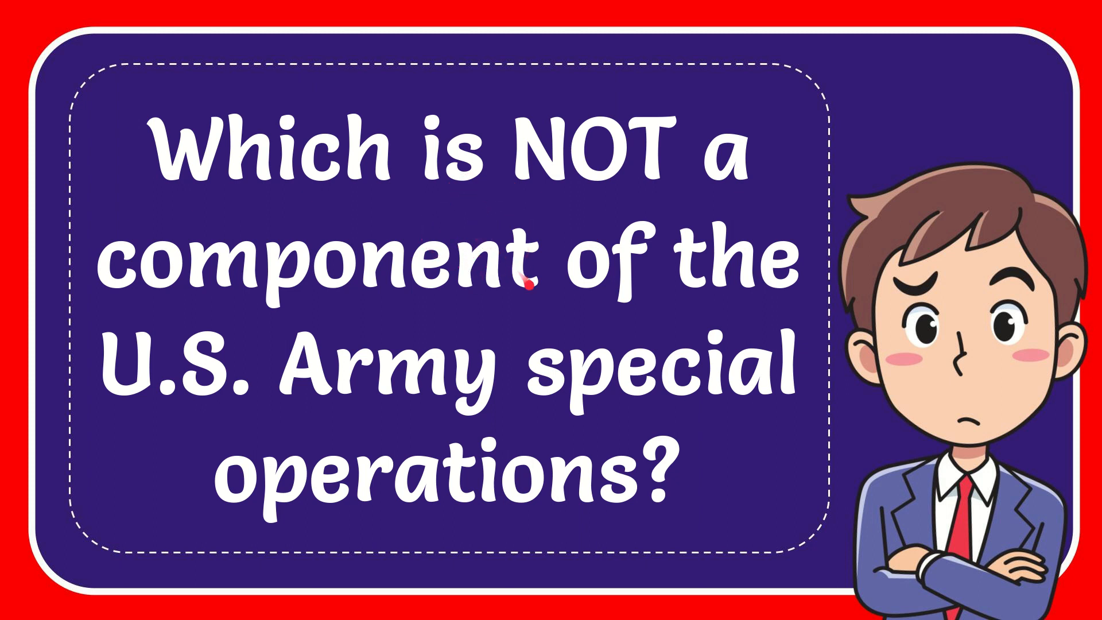
mouse_move(555, 432)
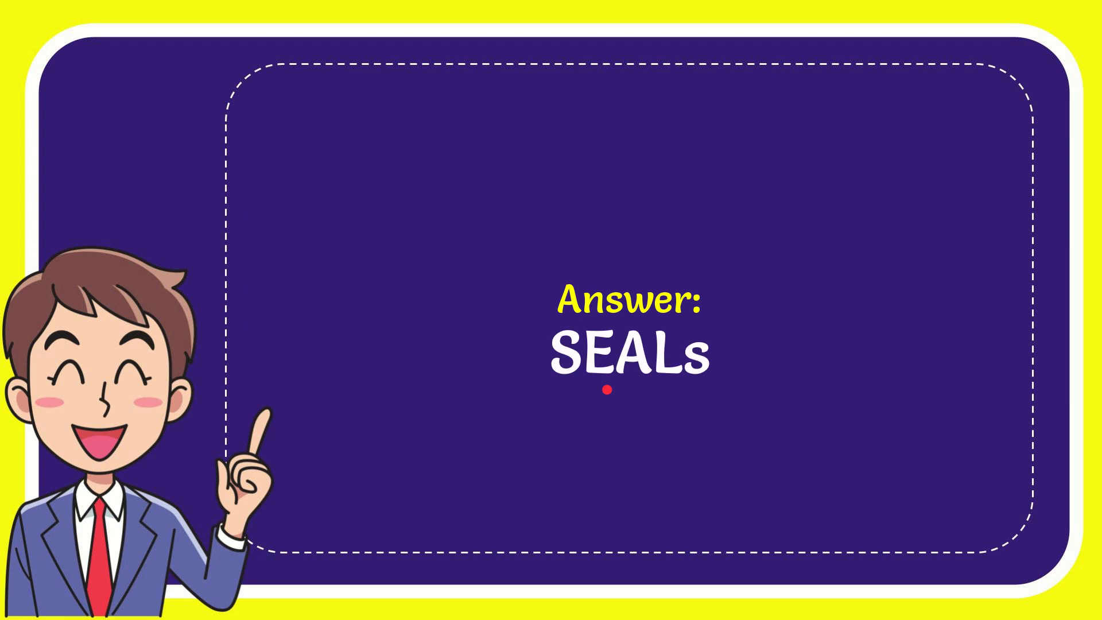
mouse_move(686, 404)
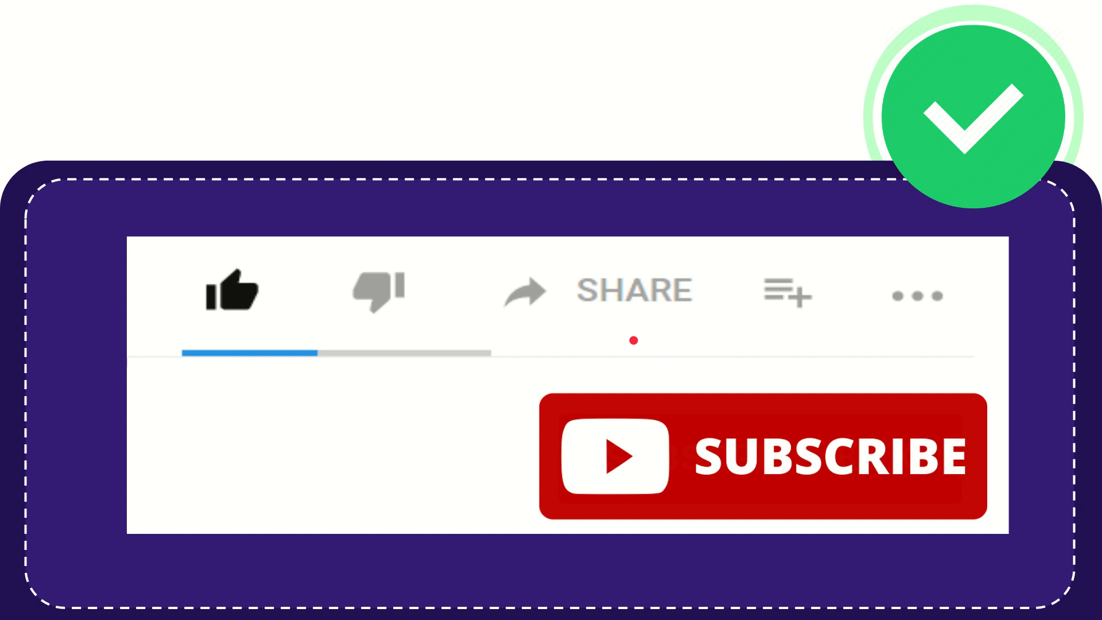
mouse_move(689, 340)
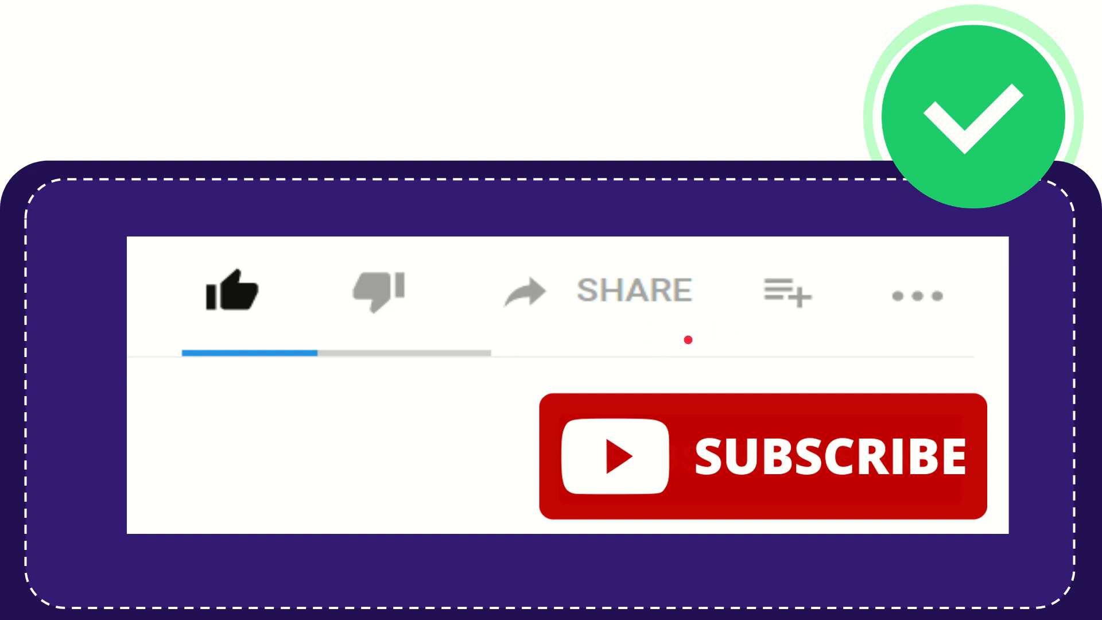